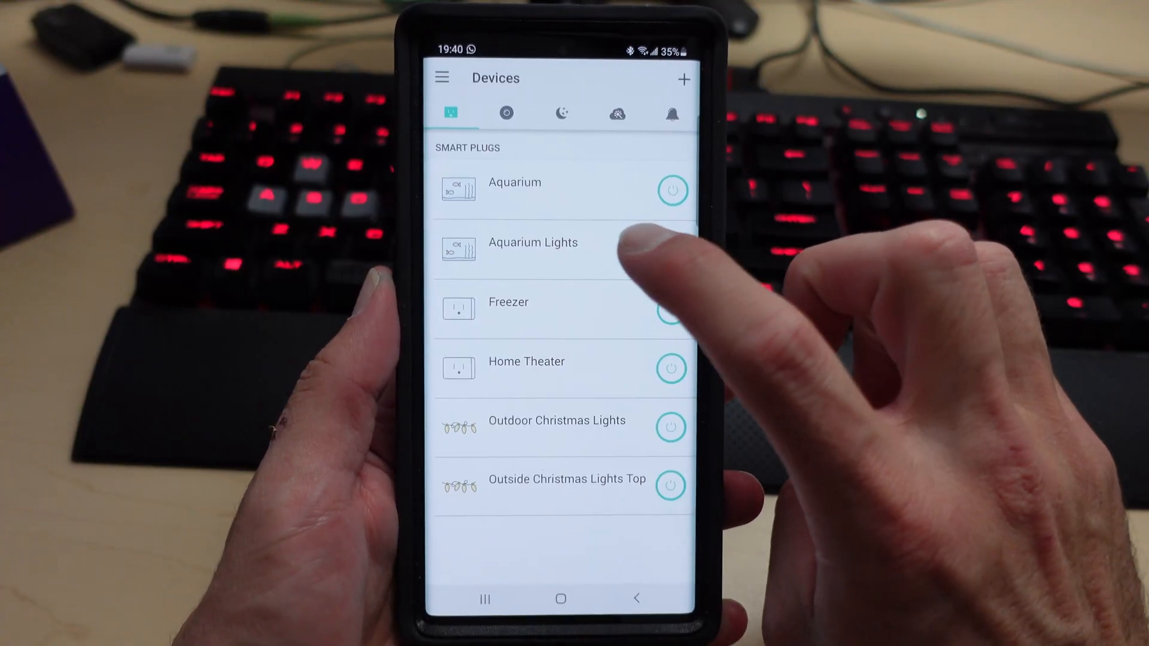
# Step: Open the Aquarium Lights plug's settings in Kasa and view its device info
pyautogui.click(533, 242)
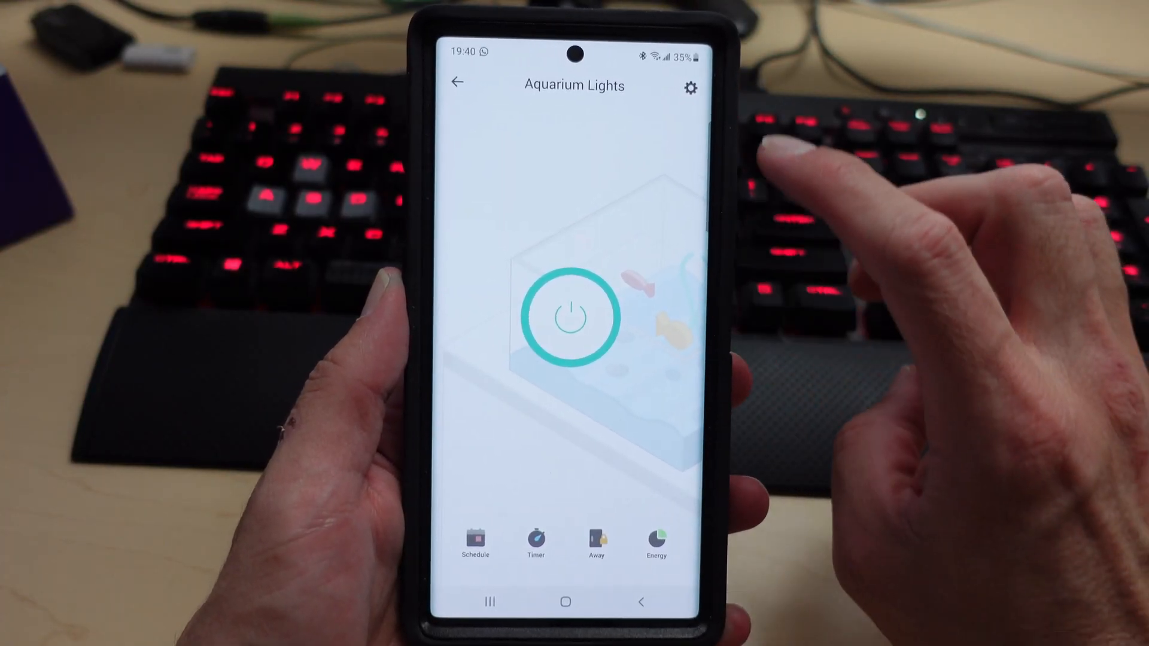
pyautogui.click(689, 87)
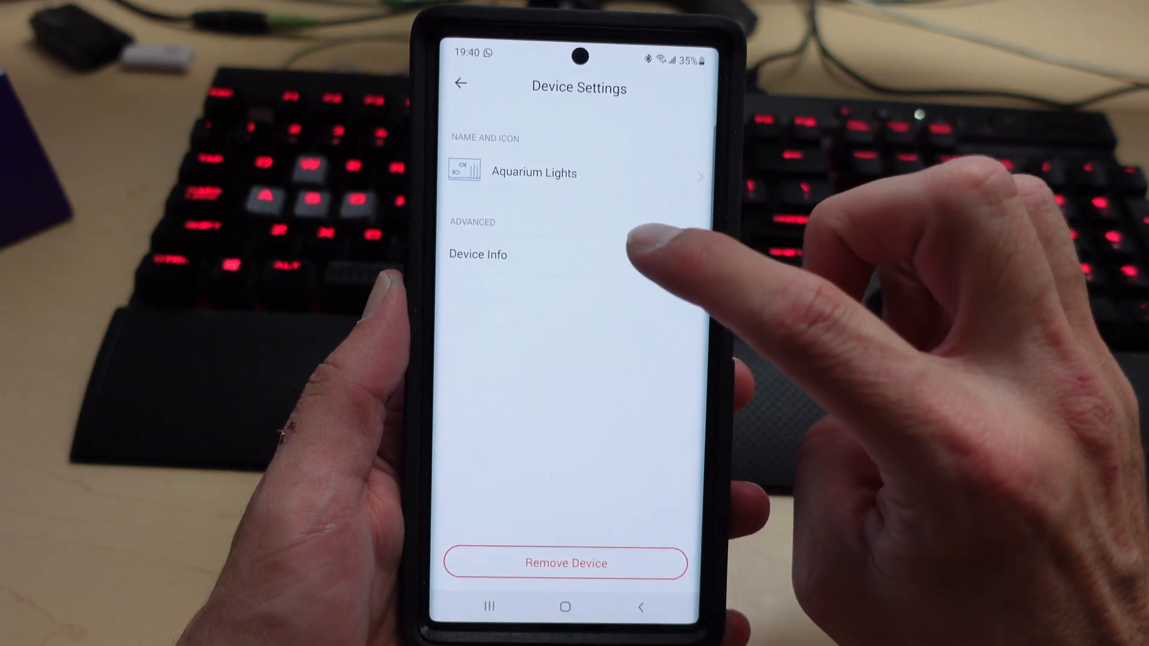
pyautogui.click(477, 254)
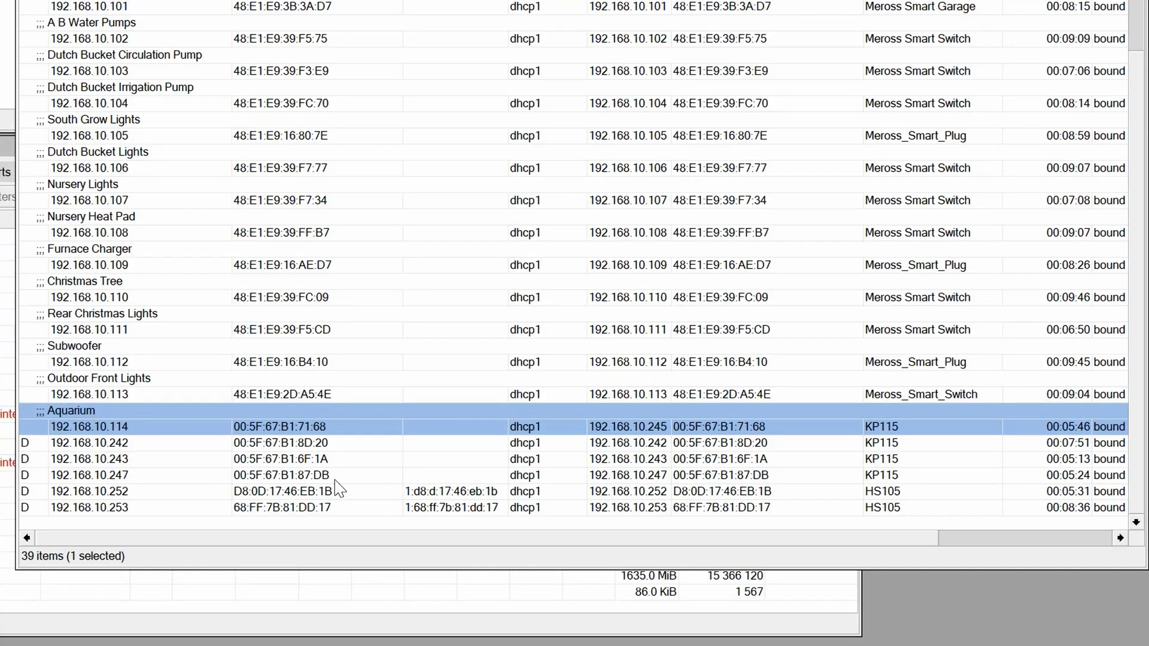
# Step: Make the 192.168.10.247 KP115 DHCP lease static in Winbox
pyautogui.doubleClick(89, 475)
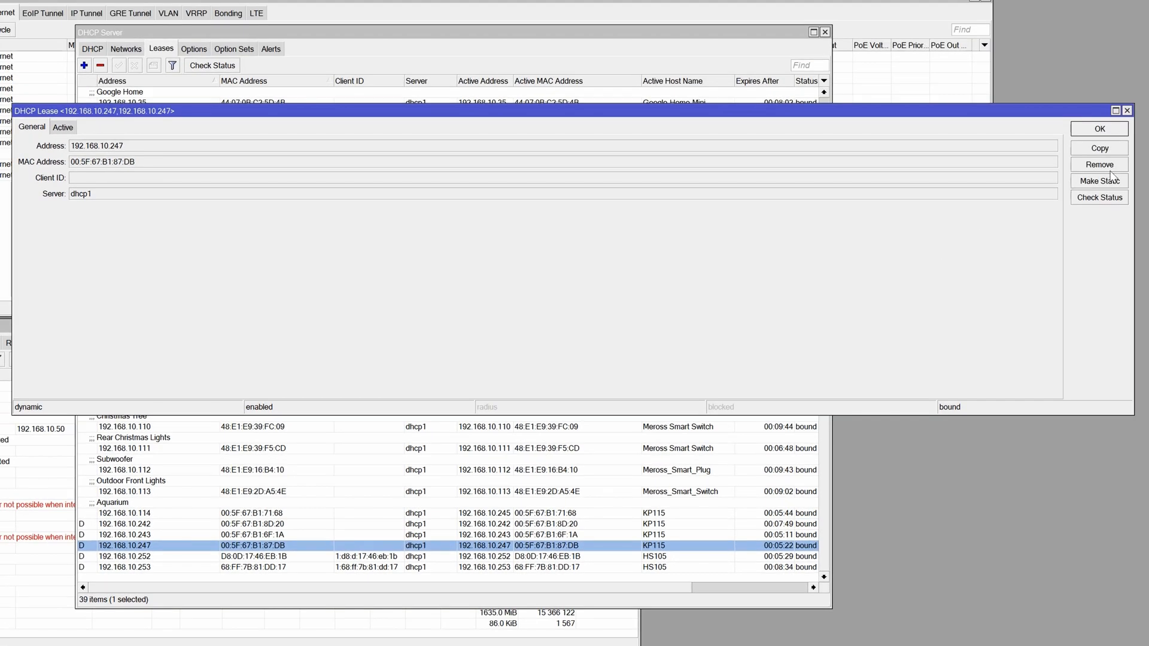
pyautogui.click(1099, 128)
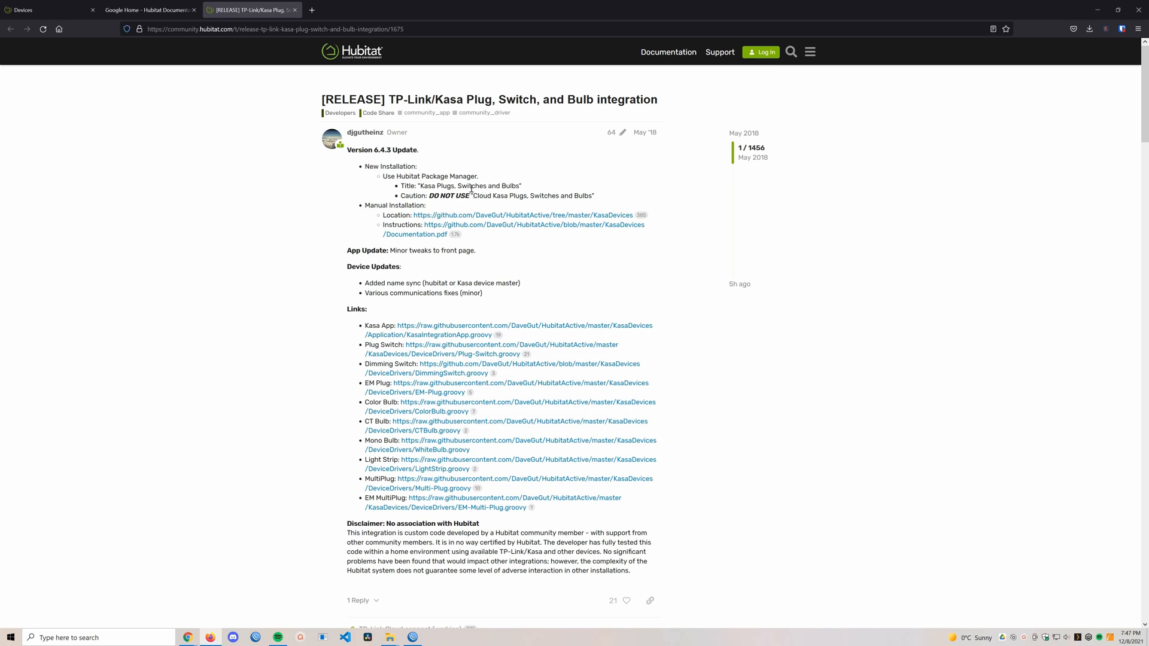
pyautogui.moveTo(456, 333)
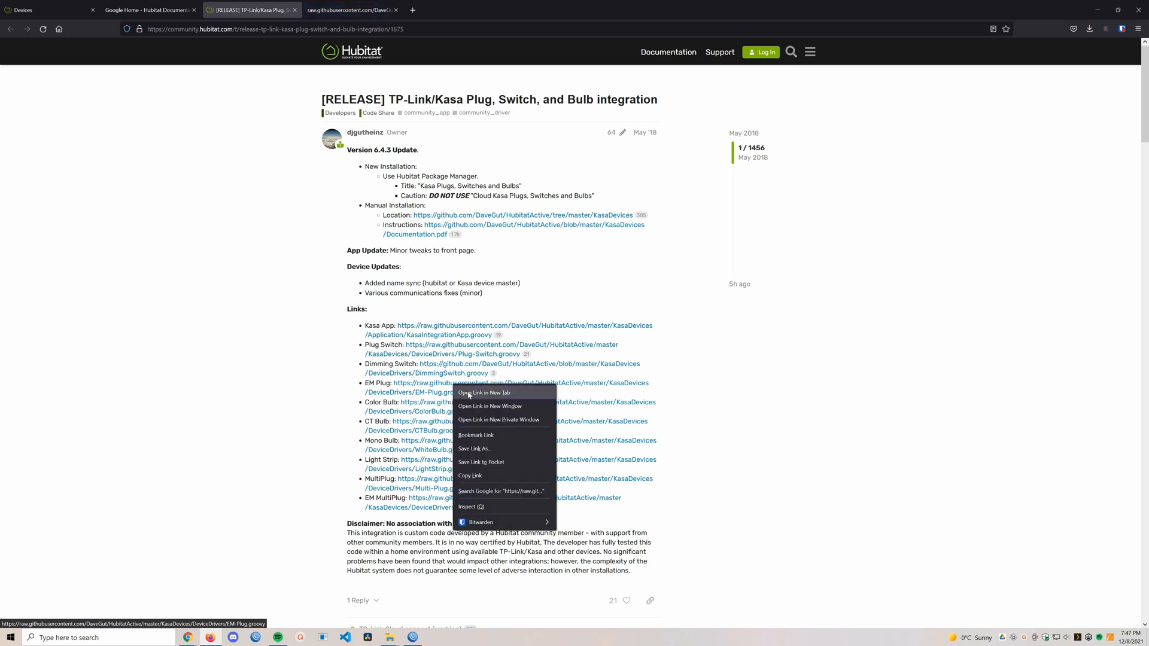
# Step: Copy the Kasa Integration app source from its raw code page and return to Hubitat
pyautogui.click(483, 393)
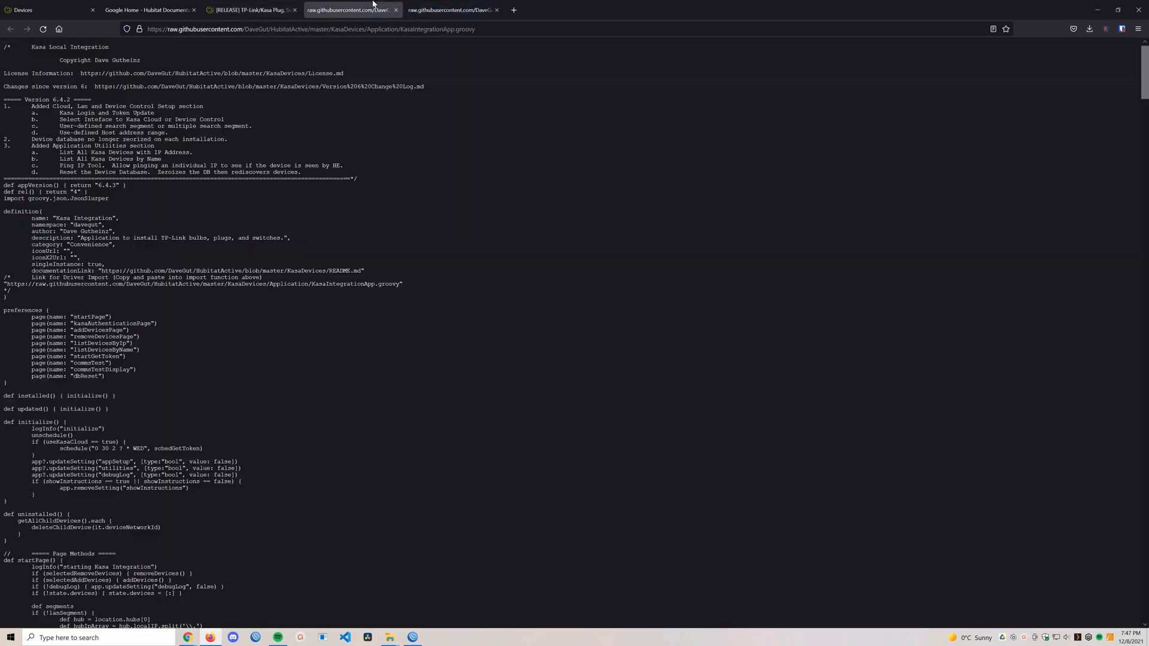
pyautogui.press('ctrl+a')
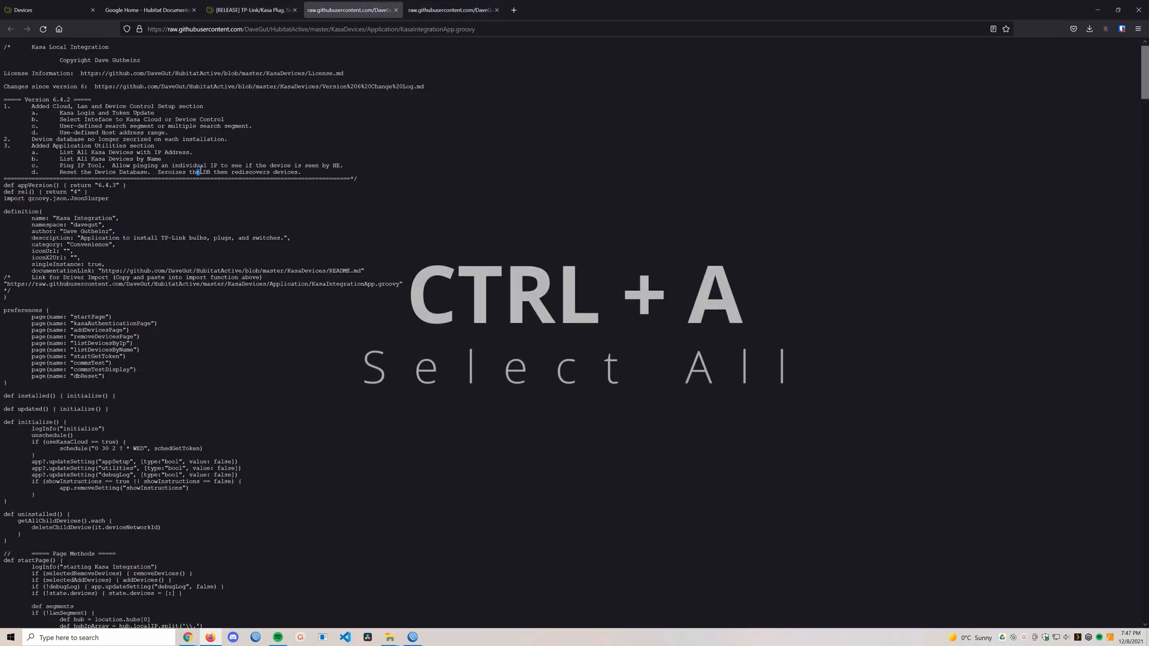
pyautogui.press('ctrl+c')
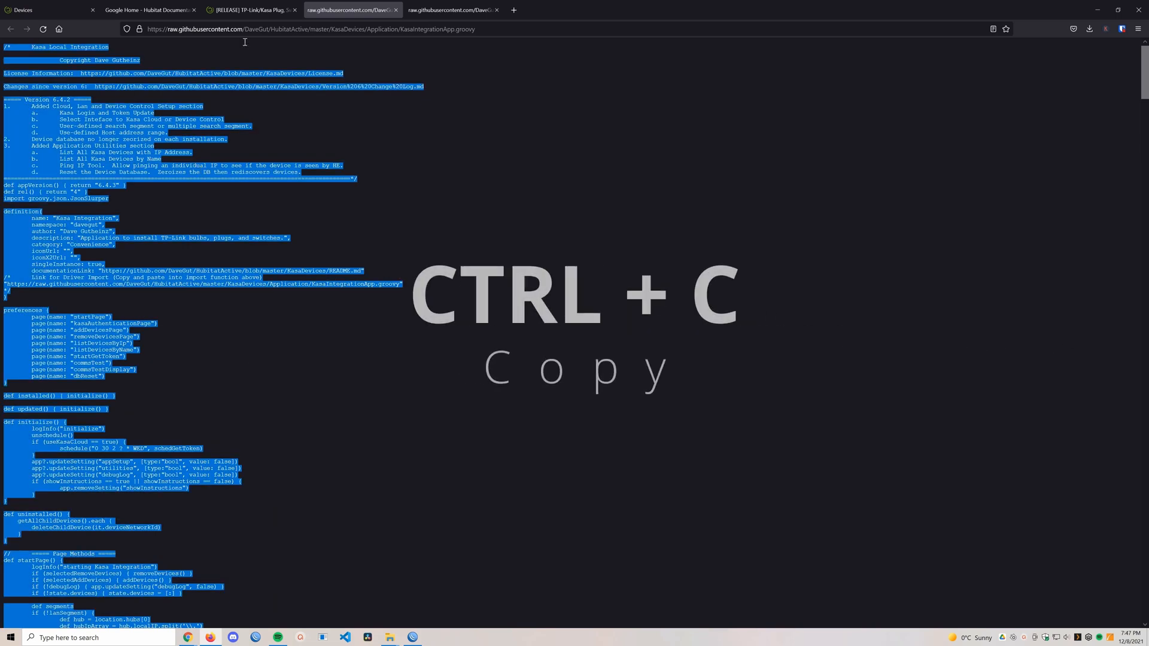
pyautogui.click(44, 9)
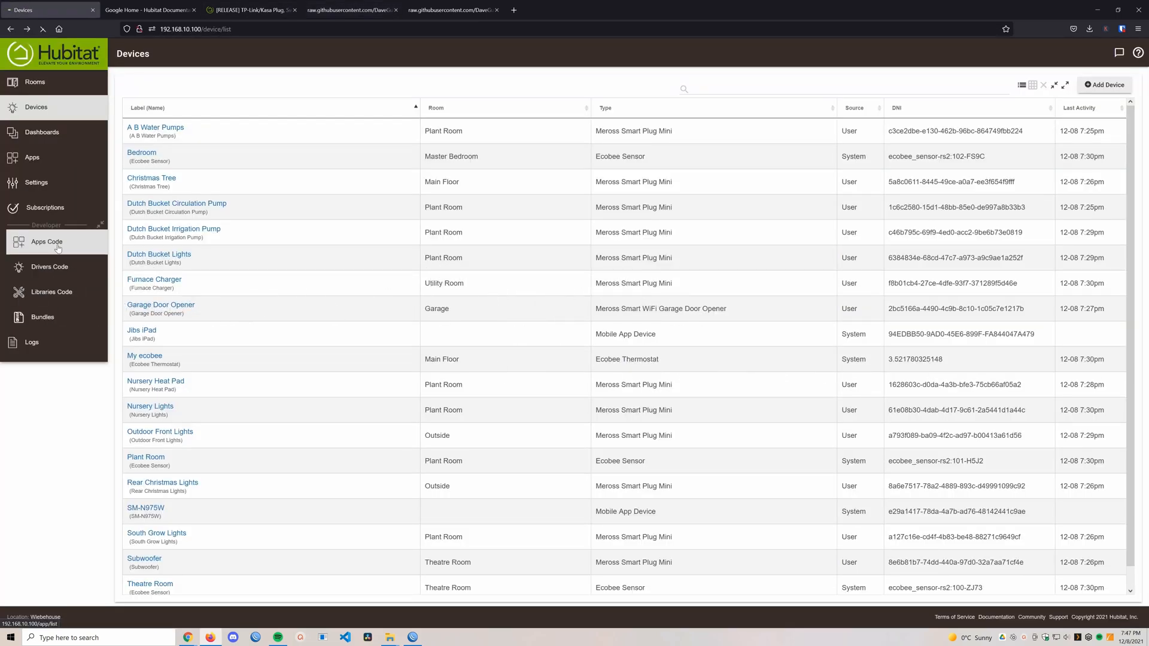
# Step: Paste the Kasa Integration code into a new Hubitat app and save it
pyautogui.click(46, 242)
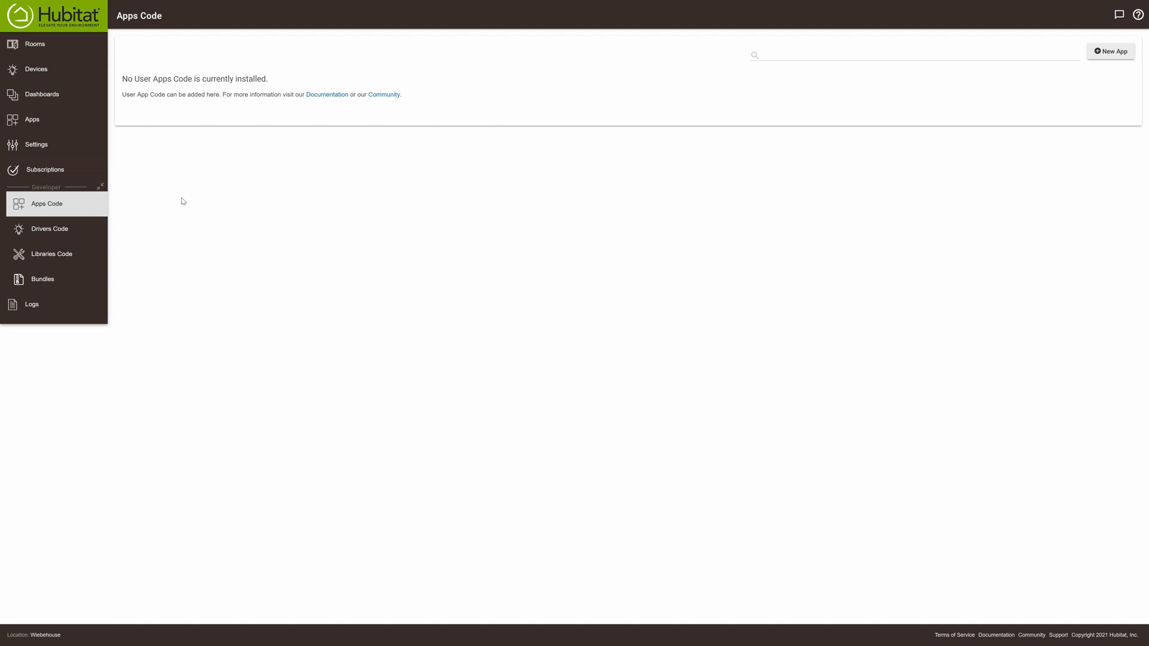
pyautogui.click(1110, 51)
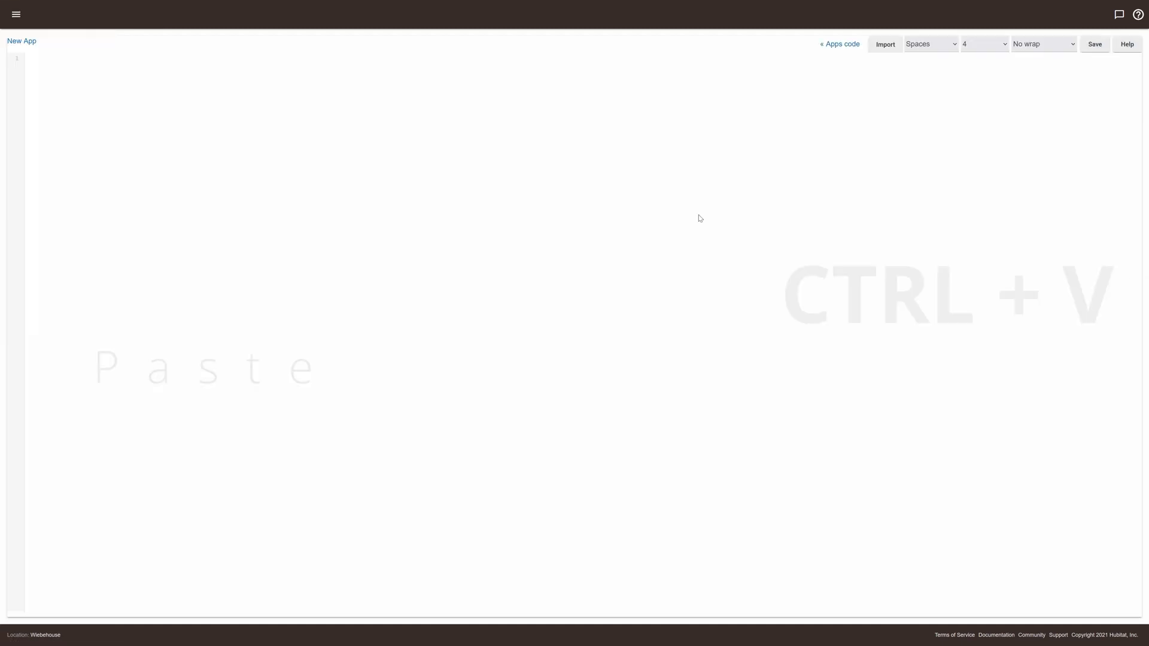
pyautogui.press('ctrl+v')
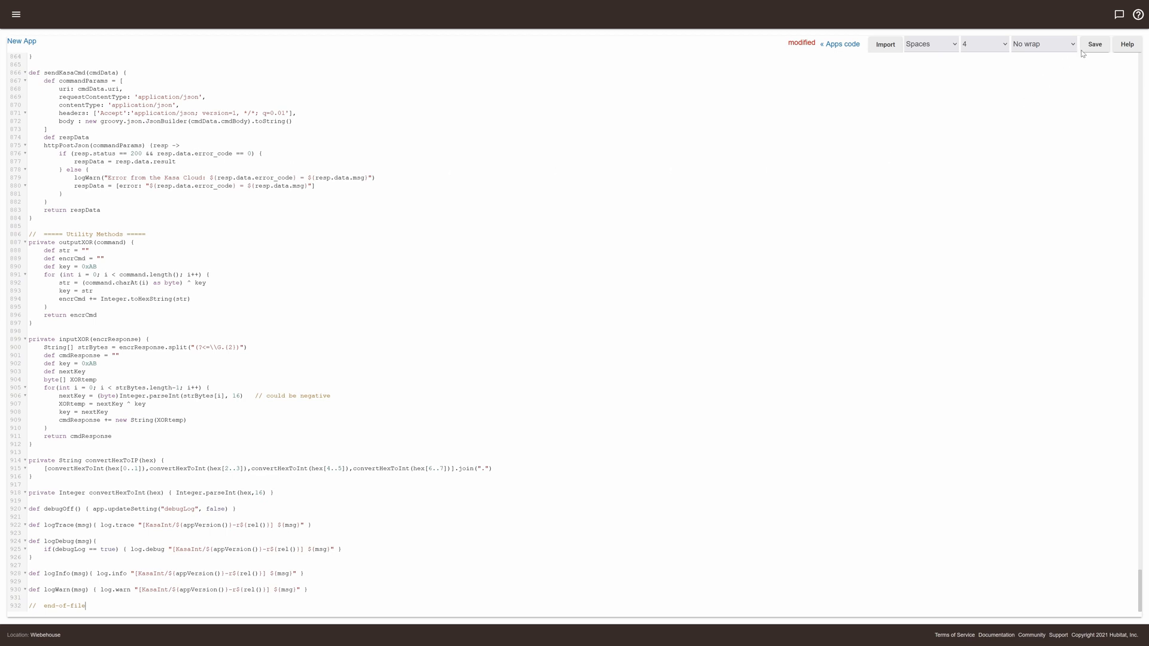
pyautogui.click(1094, 44)
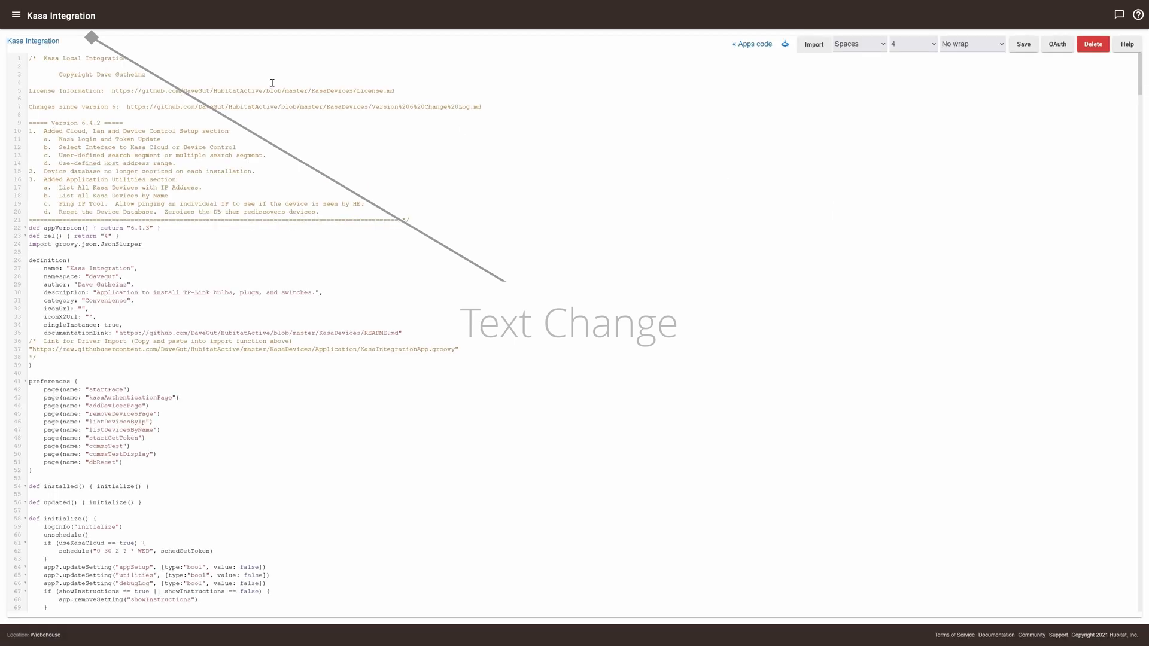
# Step: Confirm Kasa Integration in Apps Code, then view Drivers Code showing two Meross drivers
pyautogui.click(15, 14)
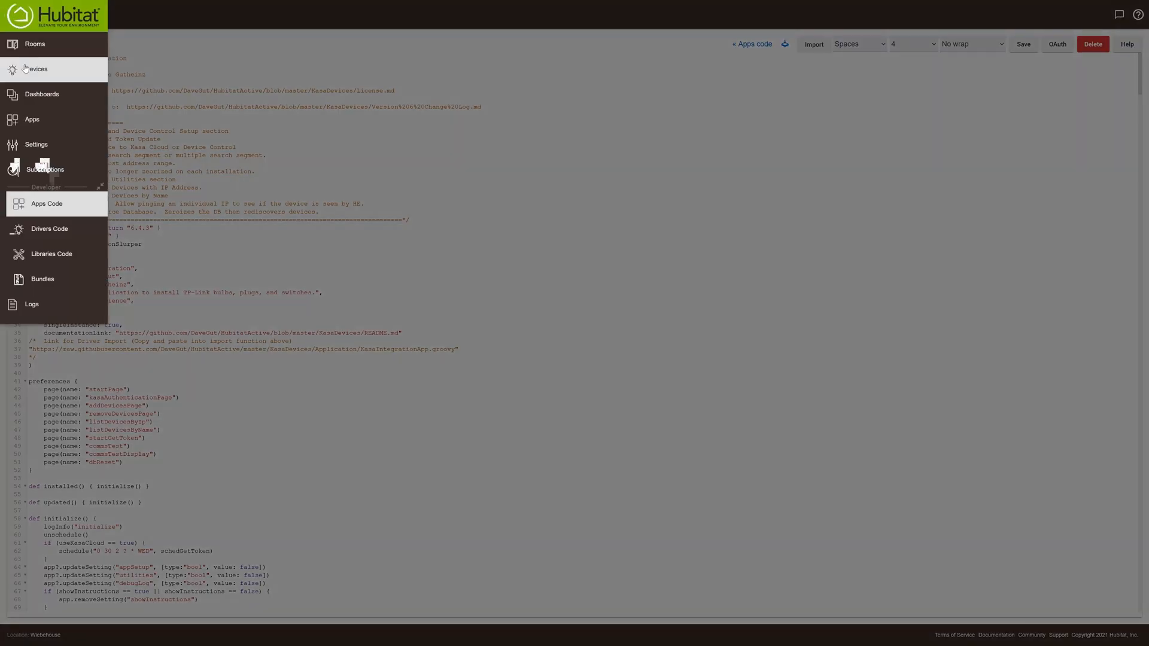
pyautogui.moveTo(50, 228)
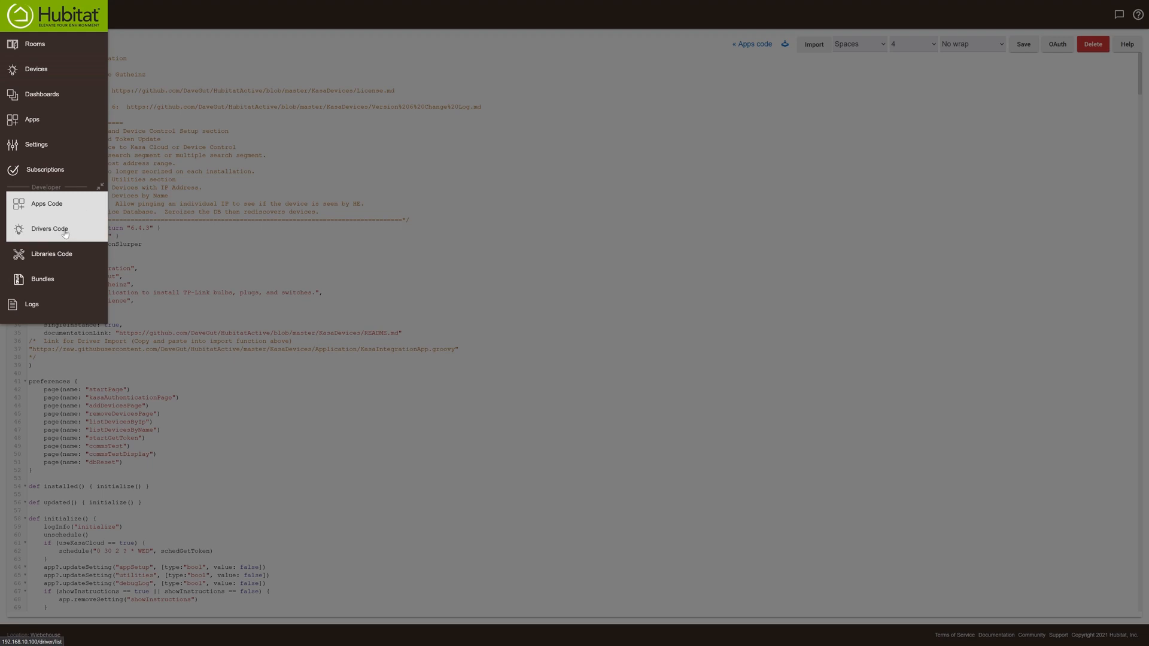
pyautogui.click(49, 229)
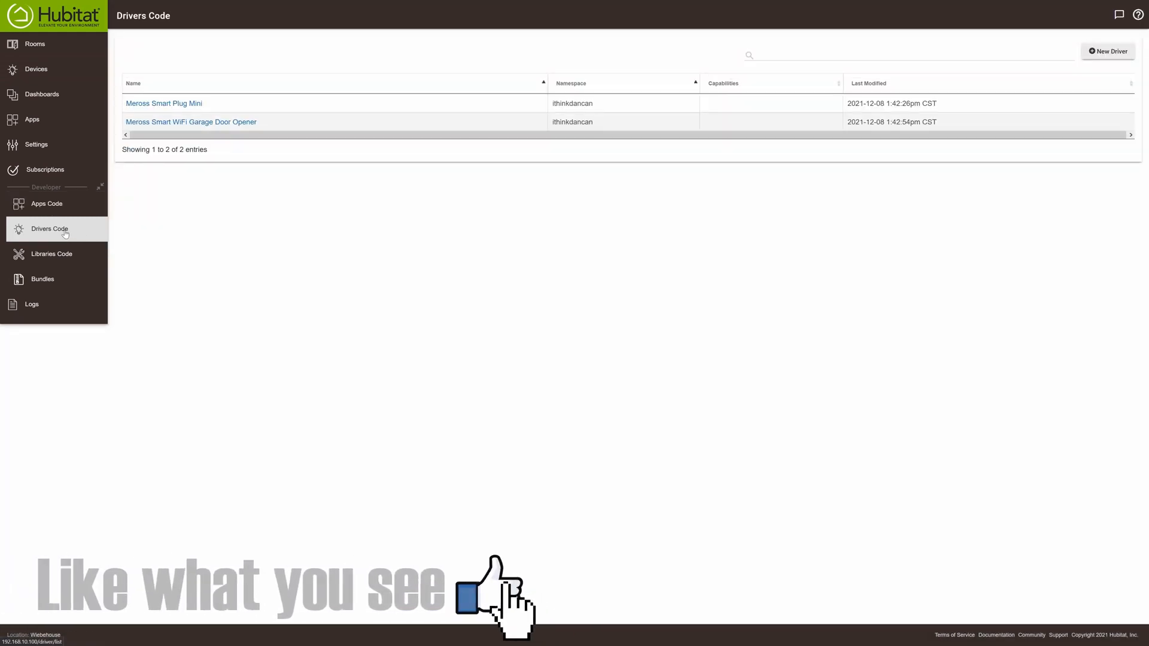
pyautogui.click(46, 203)
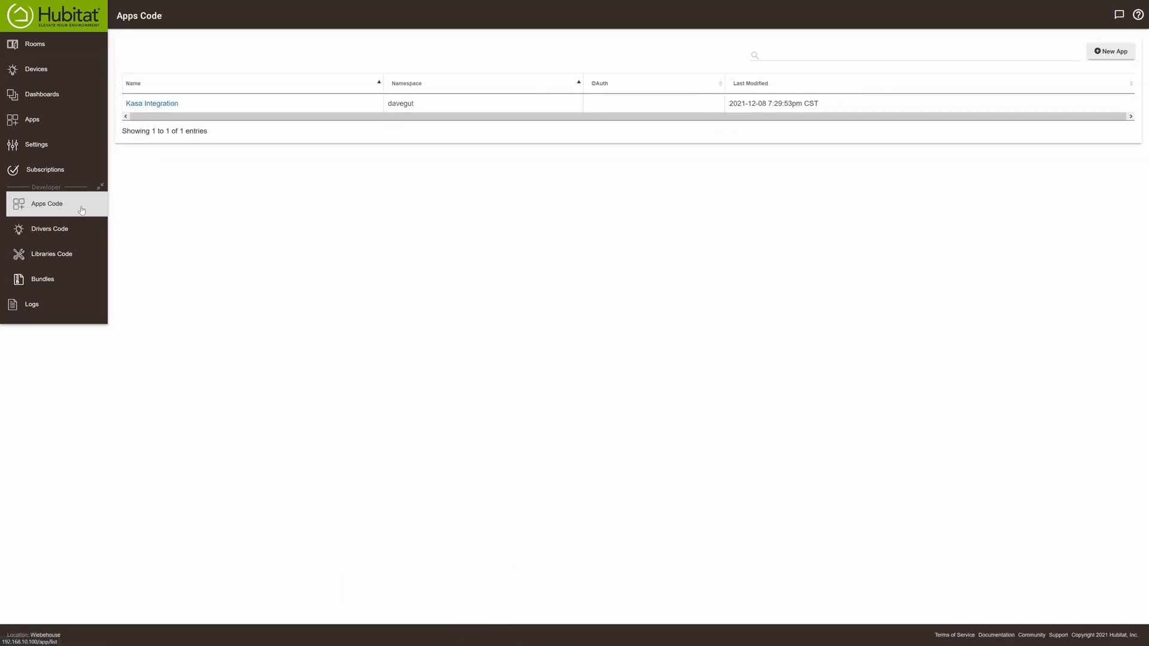
pyautogui.click(49, 229)
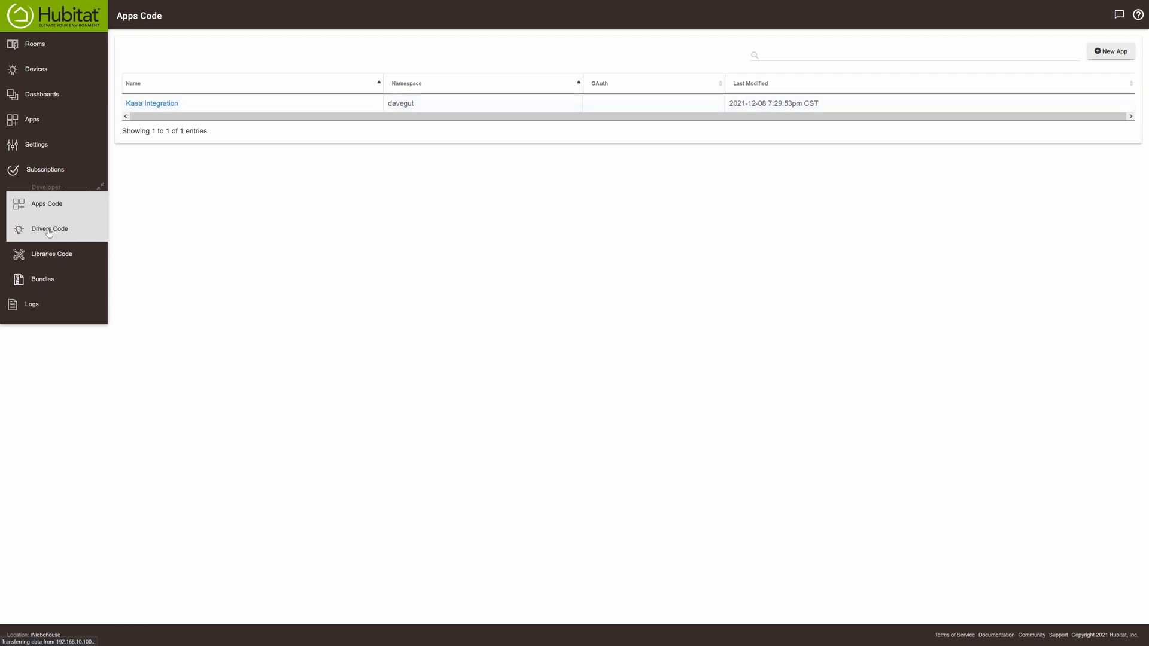
pyautogui.click(49, 228)
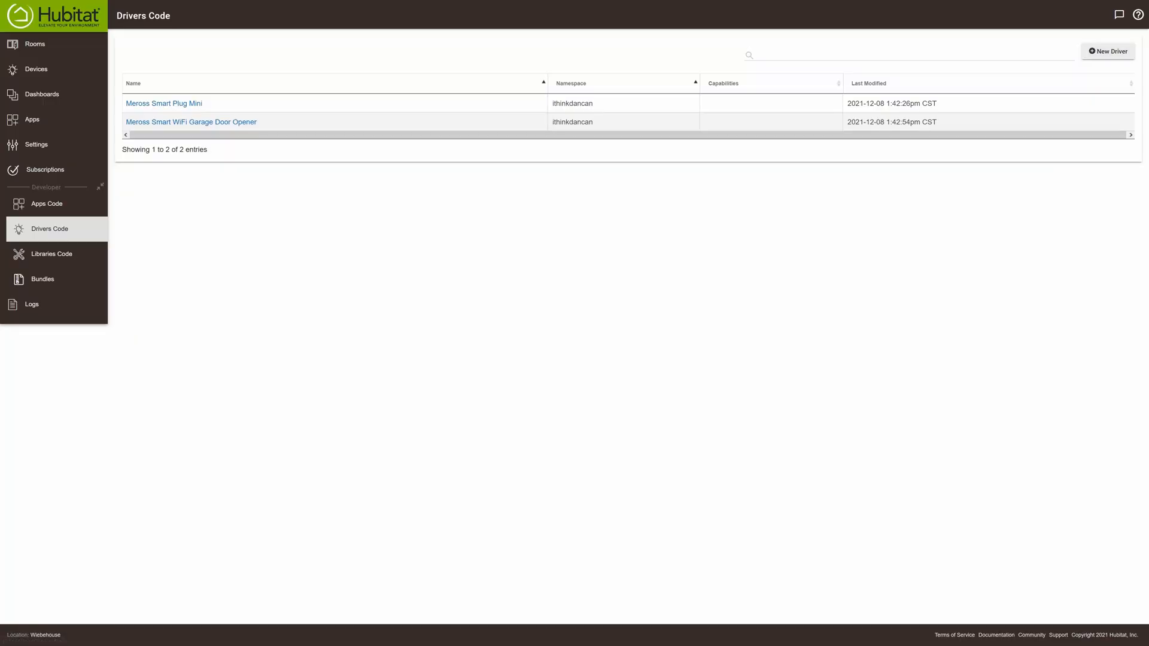
pyautogui.moveTo(911, 303)
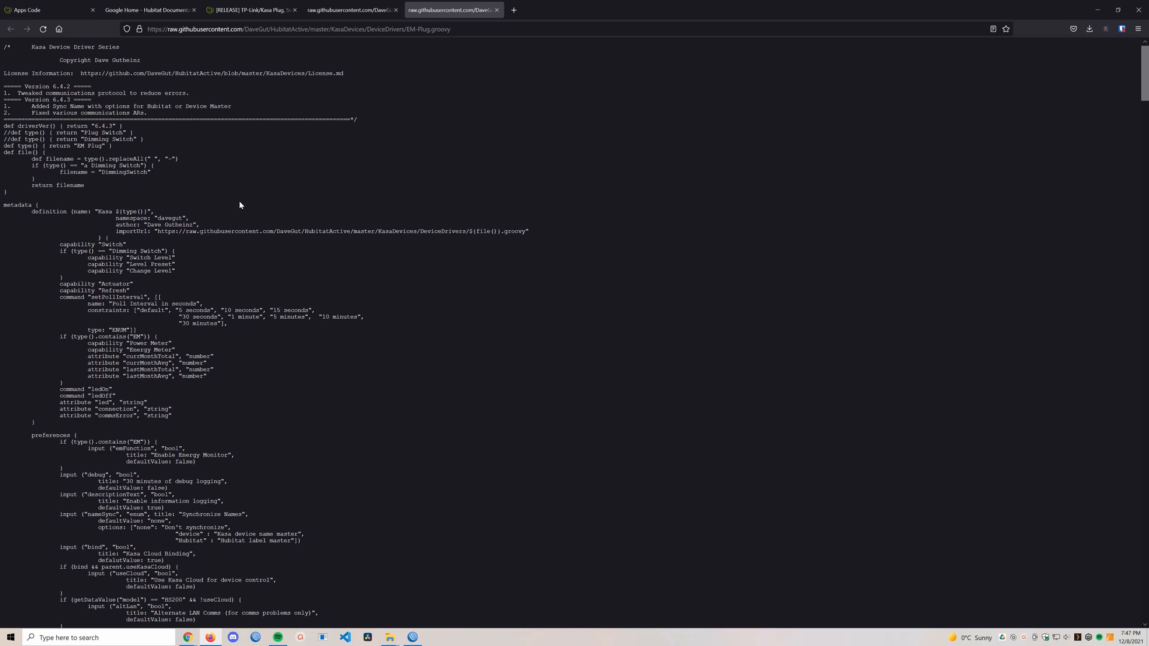
# Step: Copy the EM-Plug.groovy driver code and save it as a new Hubitat driver
pyautogui.press('ctrl+a')
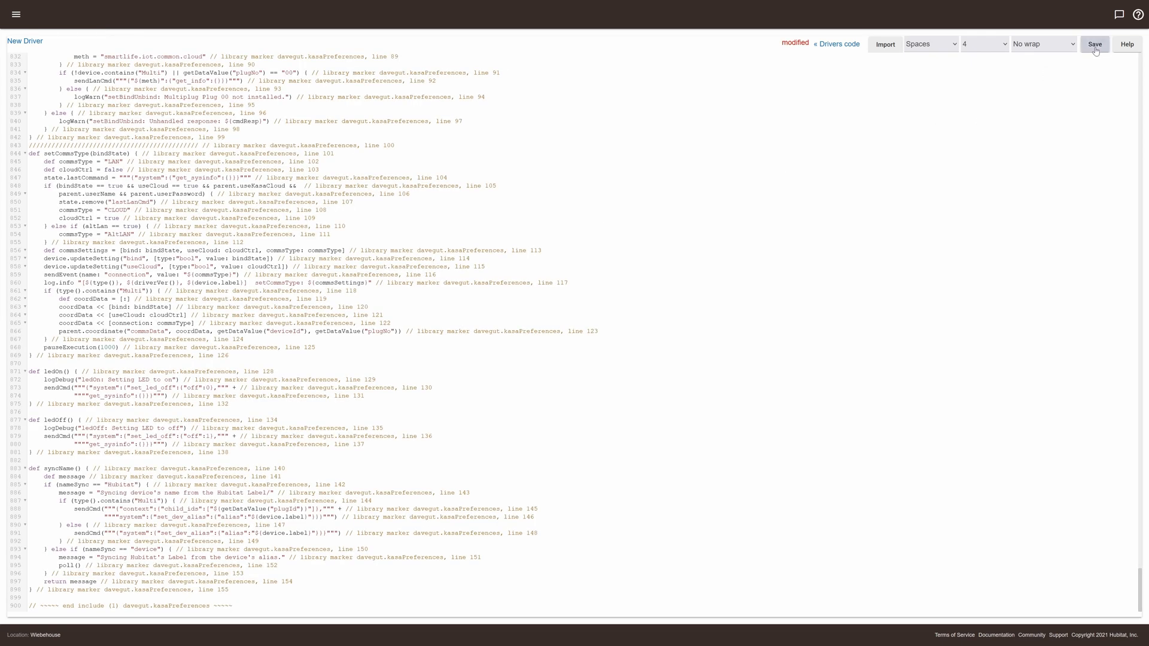
pyautogui.click(1093, 44)
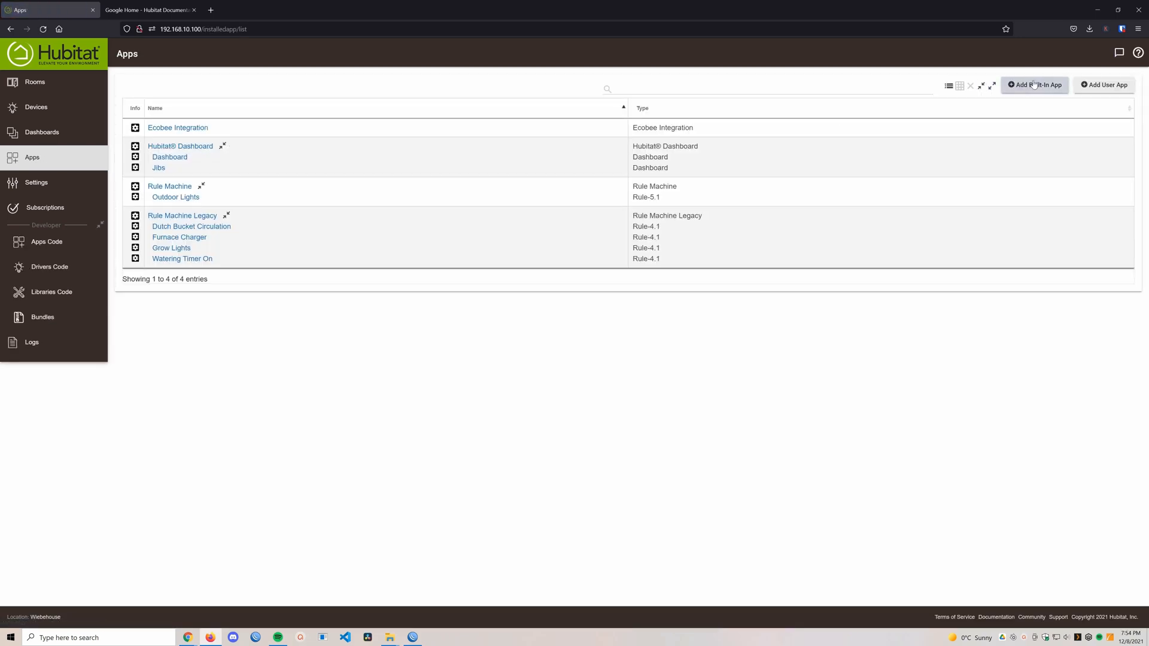
# Step: Add Kasa Integration as a user app and select all six discovered plugs to add
pyautogui.click(1104, 84)
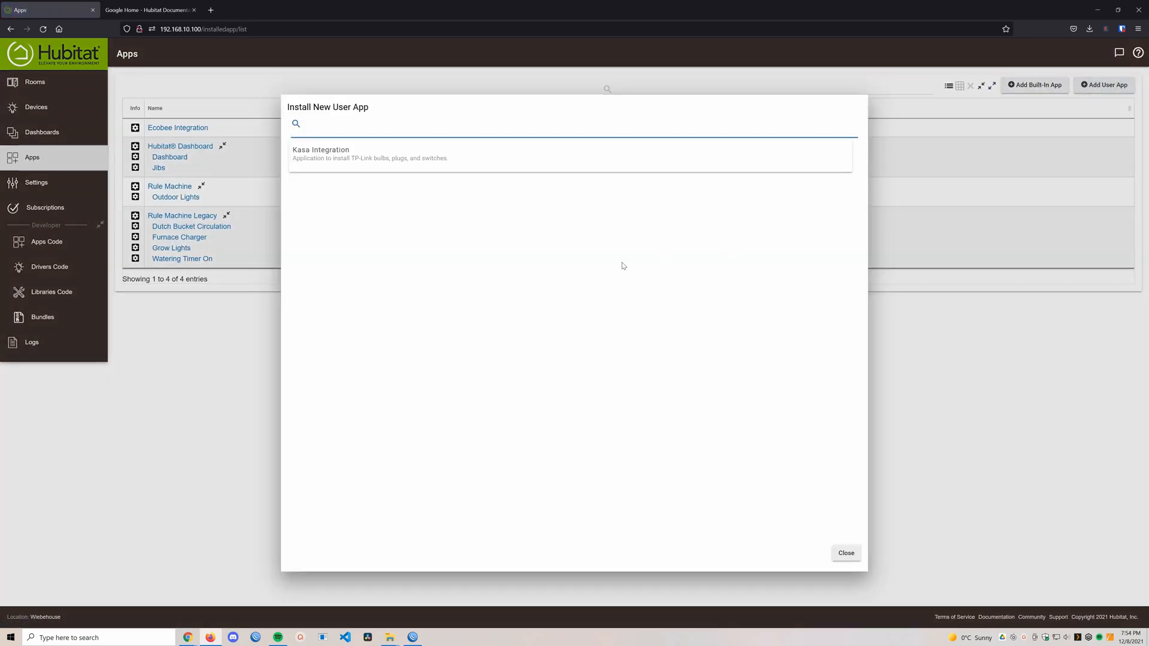
pyautogui.click(320, 154)
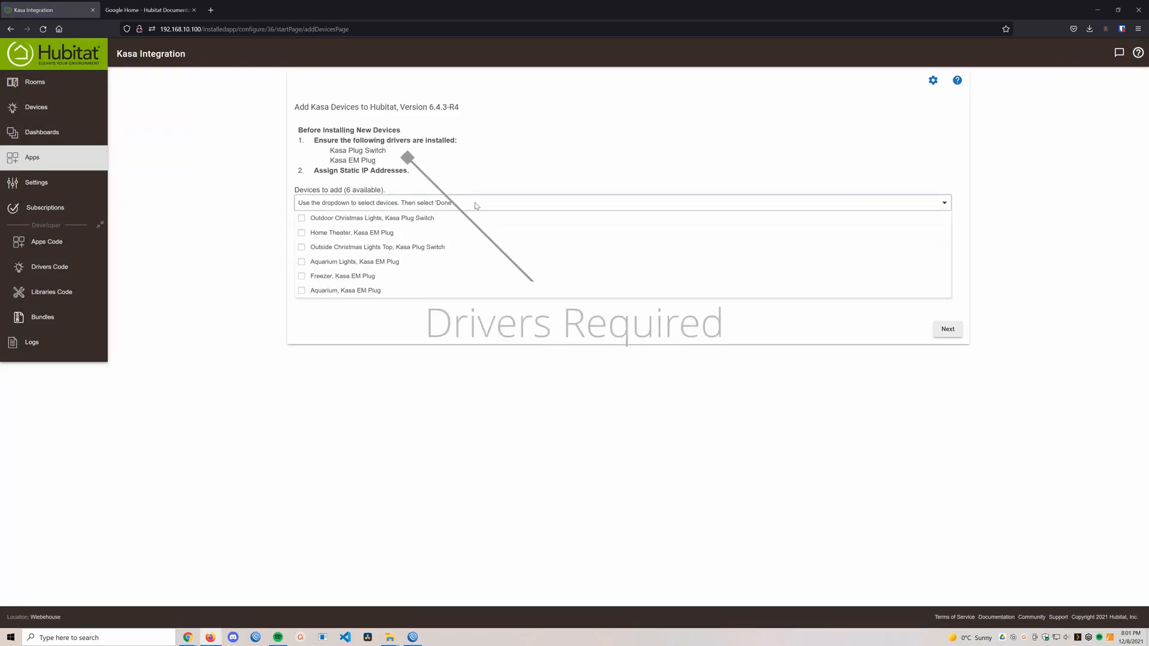
pyautogui.click(301, 247)
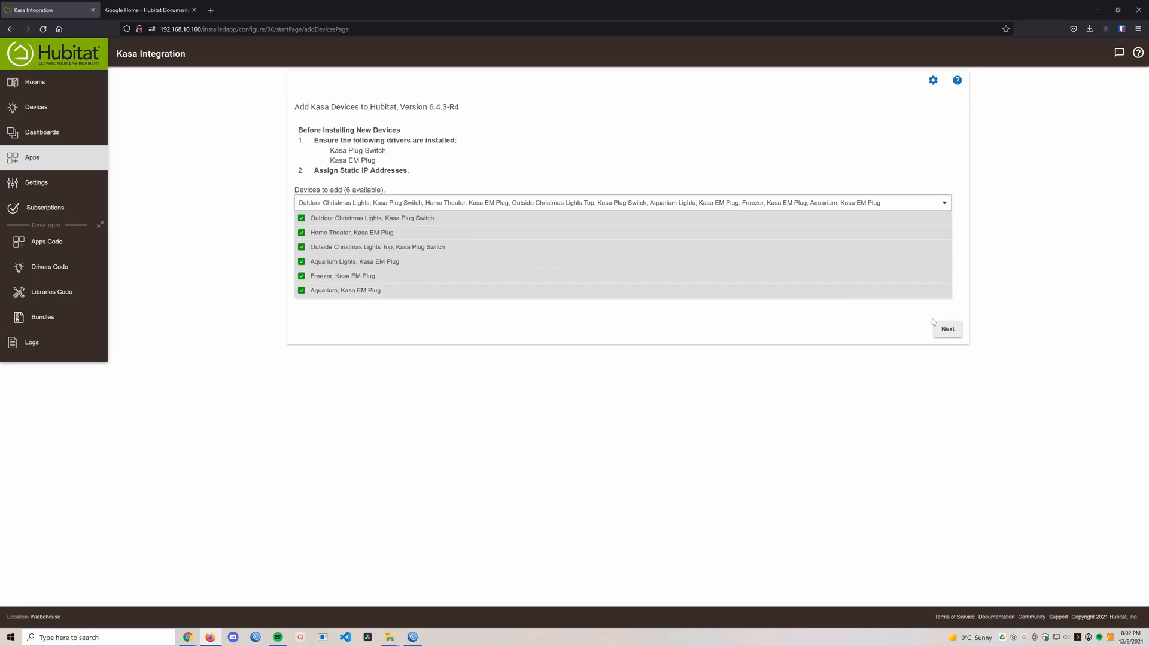
pyautogui.click(620, 202)
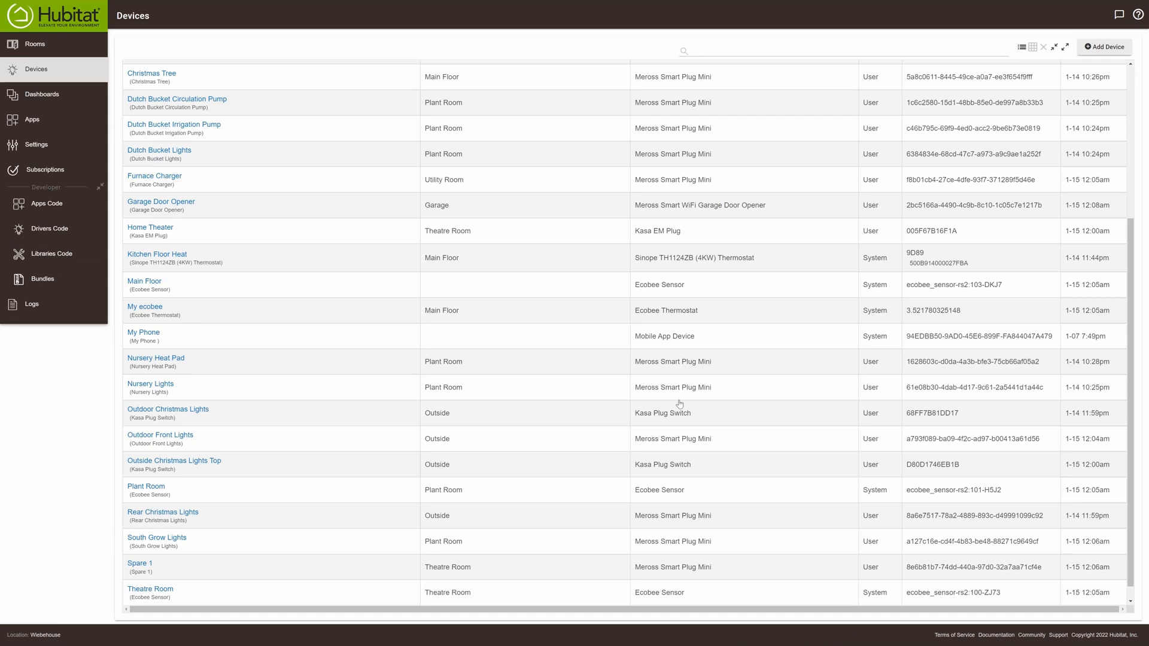
pyautogui.moveTo(196, 421)
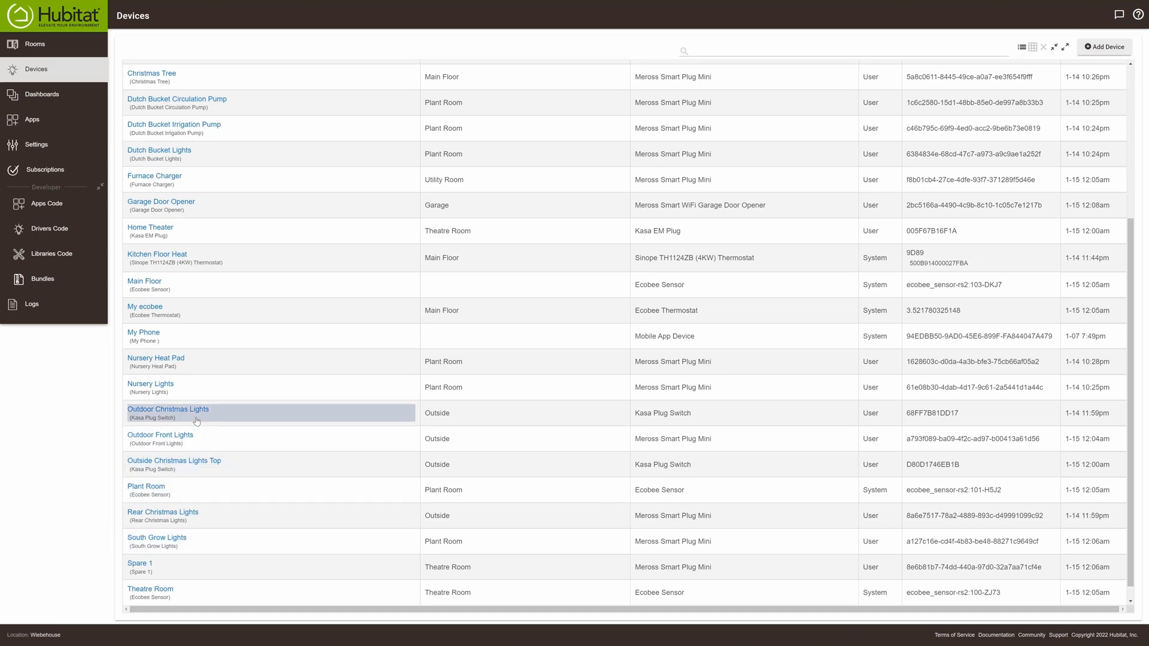
pyautogui.moveTo(400, 487)
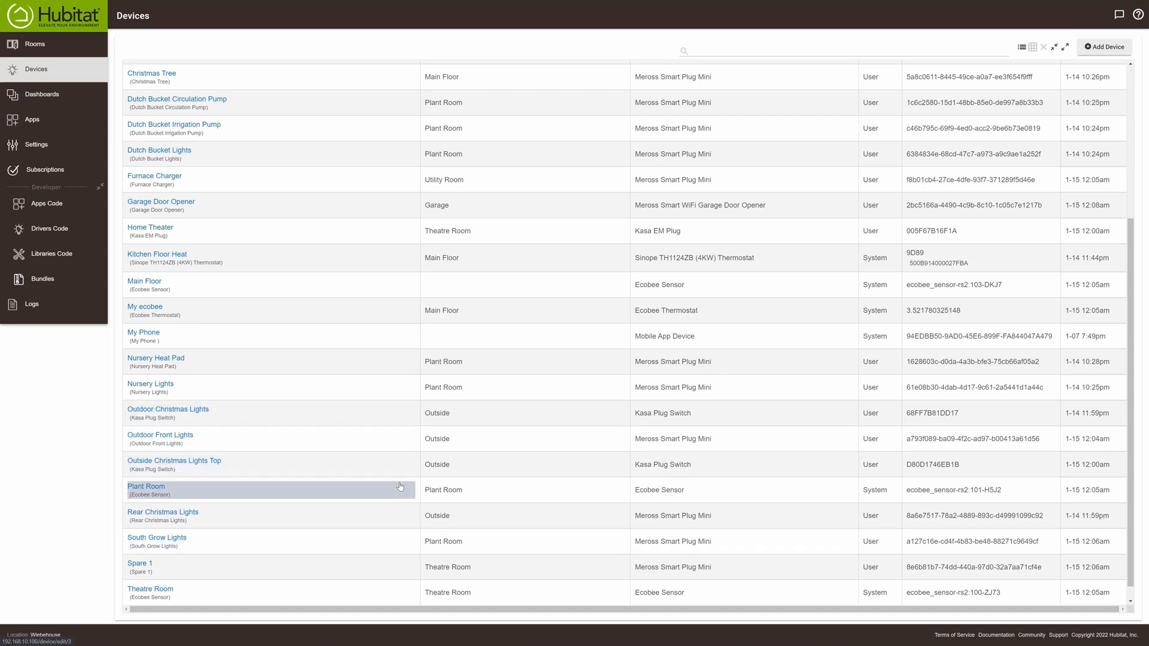
pyautogui.moveTo(381, 469)
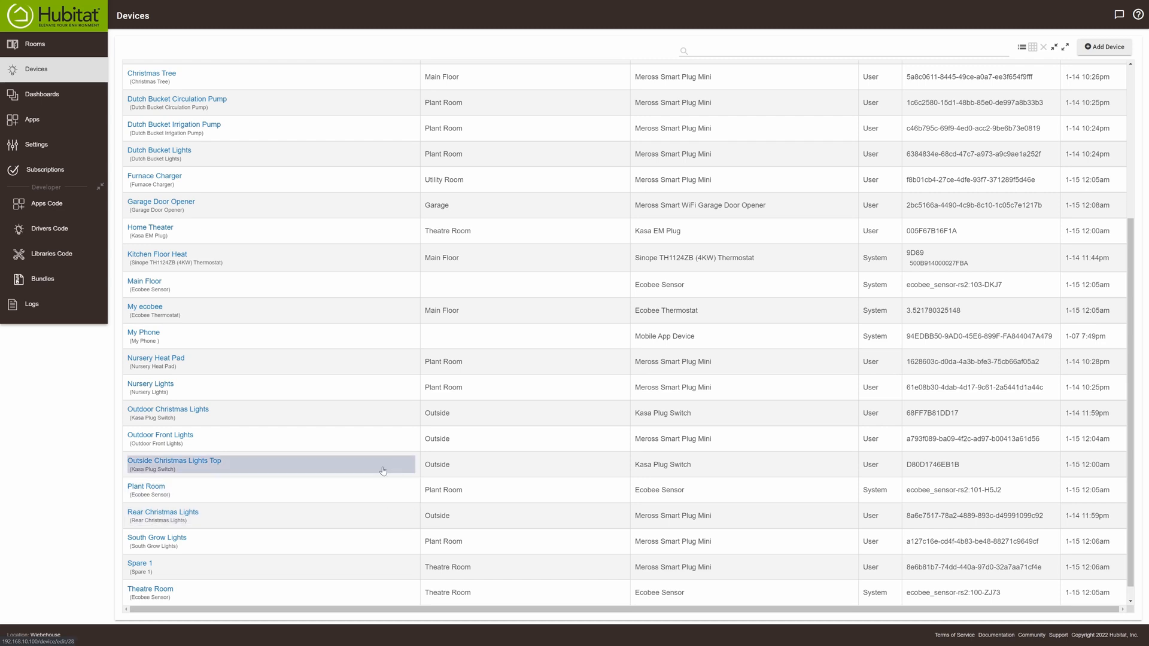